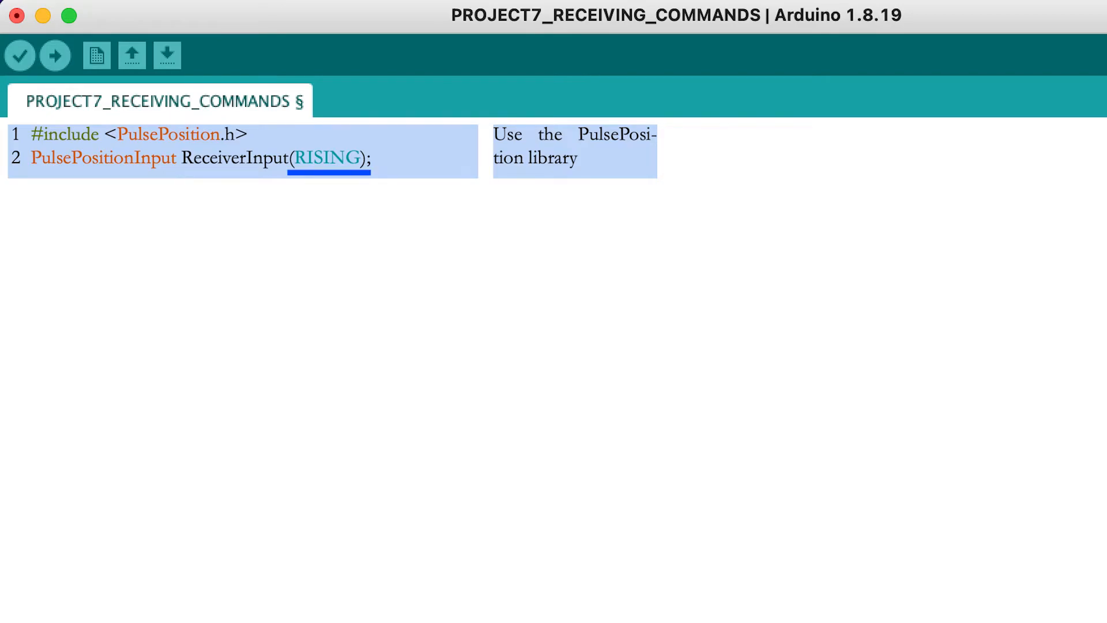
- Declare float ReceiverValue[] initialised to eight zeros for the receiver channels
text(float ReceiverValue[]={0, 0, 0, 0, 0, 0, 0, 0};)
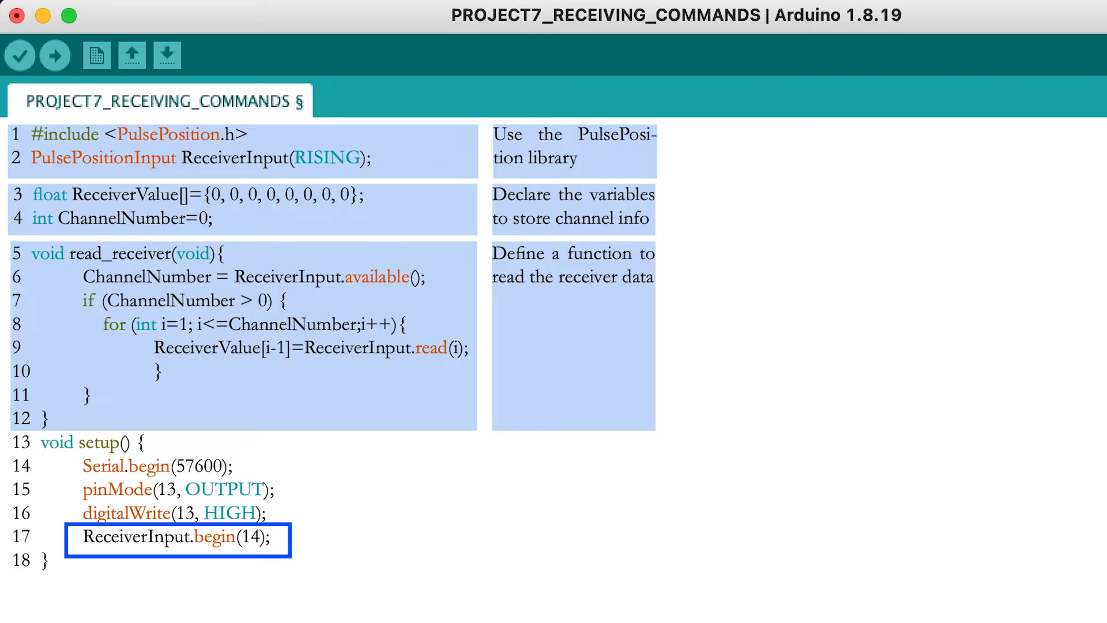
scroll(down, 3)
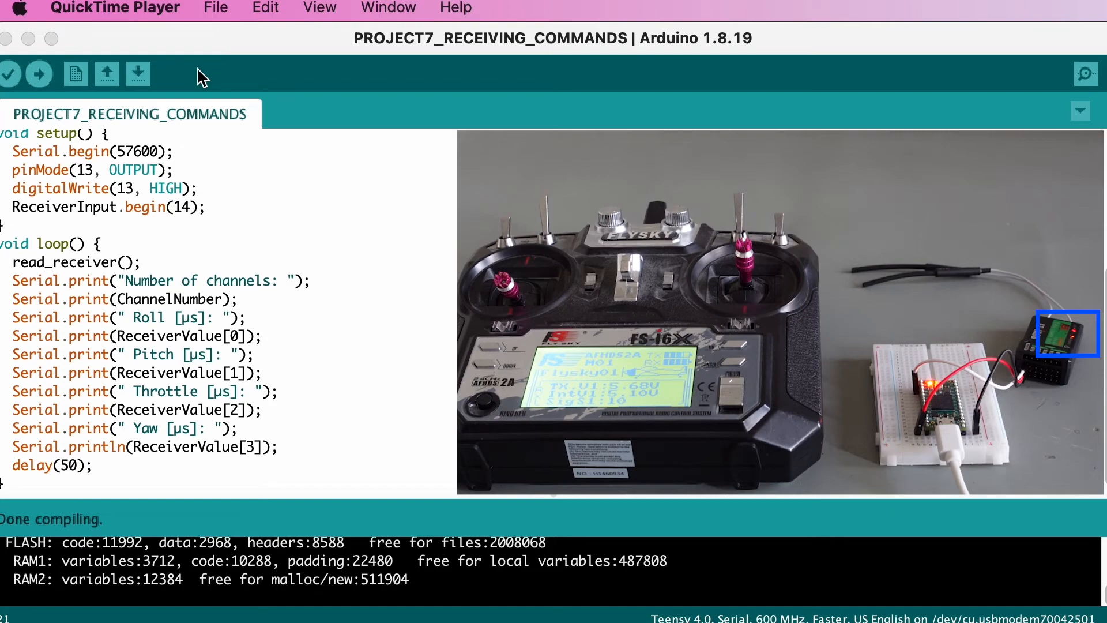
- Upload the sketch to the Teensy and watch roll, pitch, throttle, yaw stream in Serial Monitor
click(40, 74)
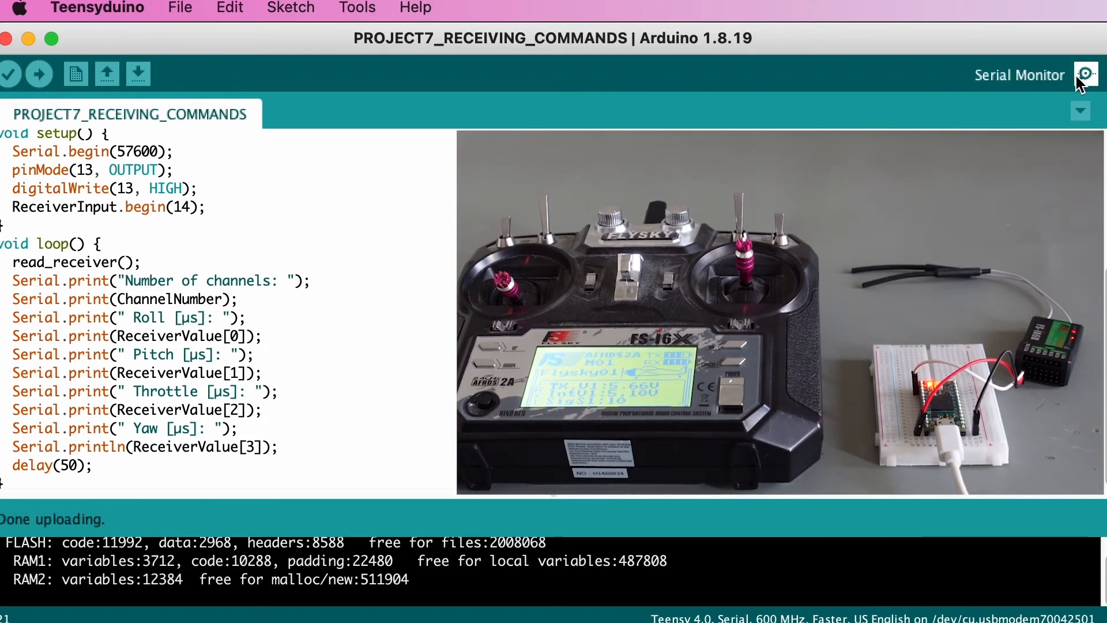
click(1088, 73)
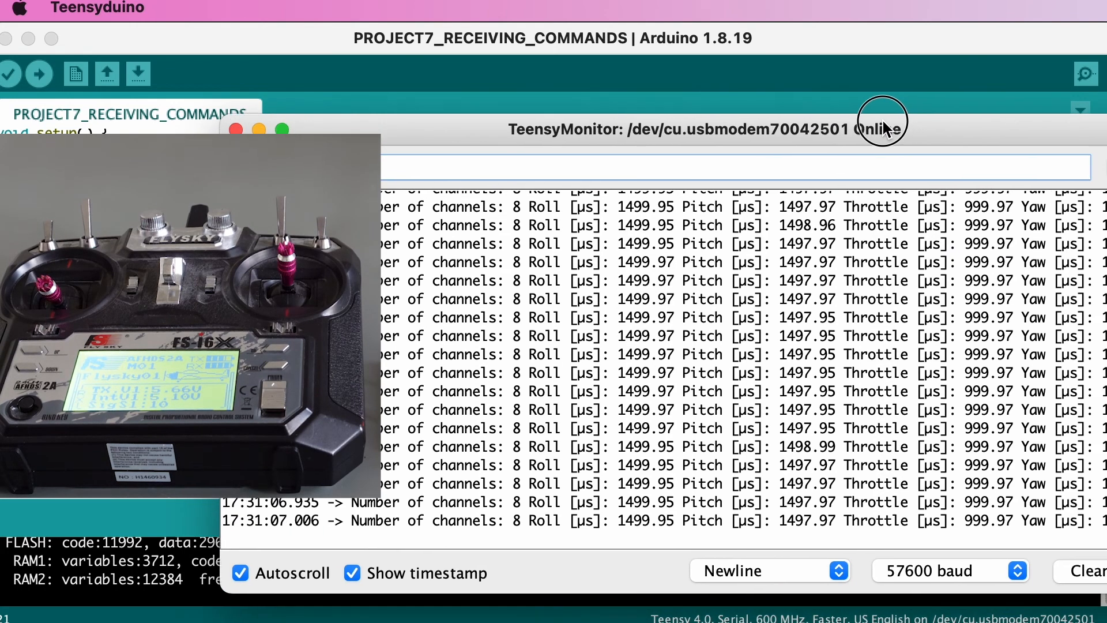